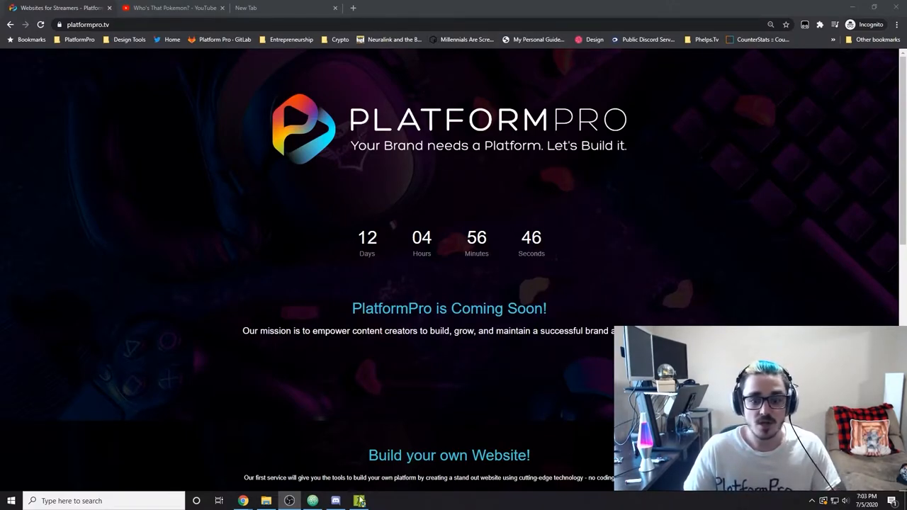
- Change into projects/passenger in Cmder and launch the project's npm run script
{"action": "left_click", "coordinate": [358, 501]}
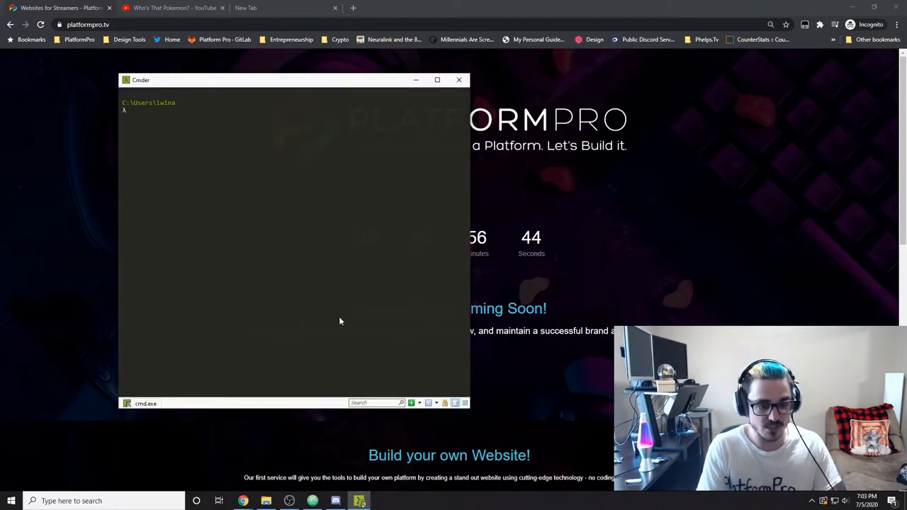
{"action": "type", "text": "cd projects/passenger"}
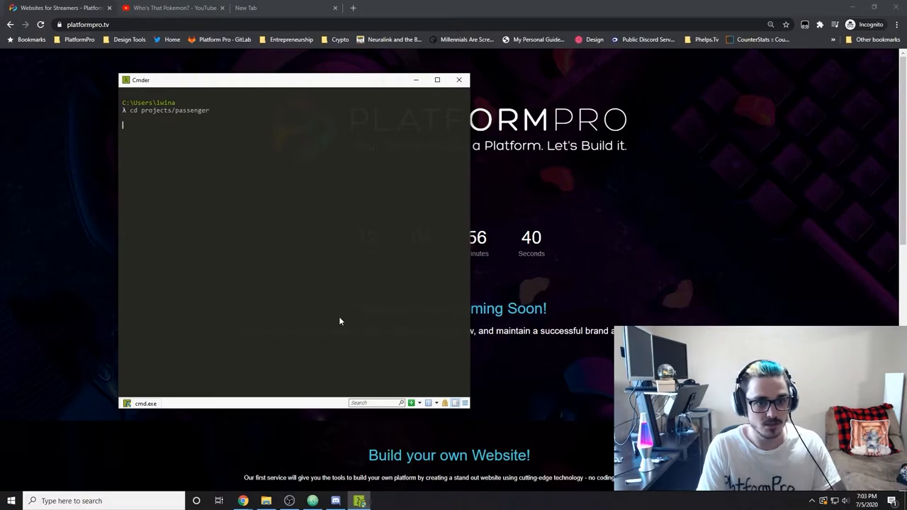
{"action": "type", "text": "npm run"}
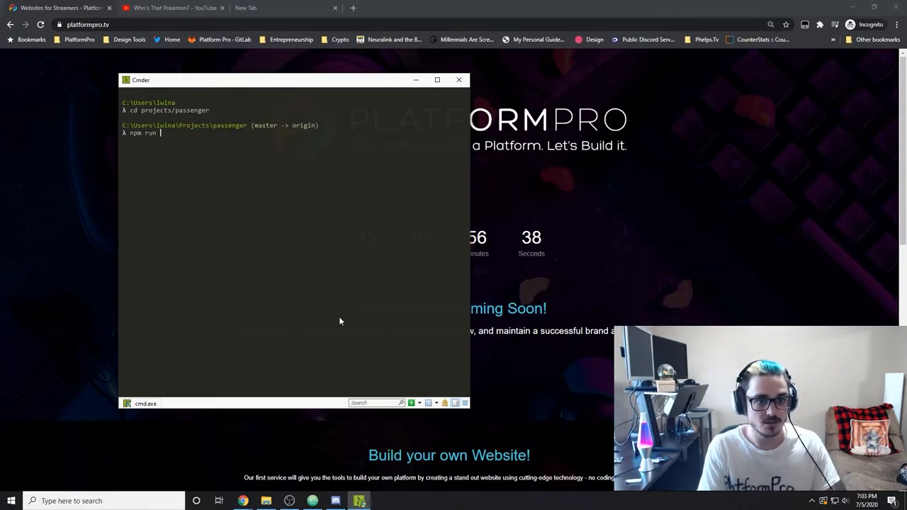
{"action": "key", "text": "Return"}
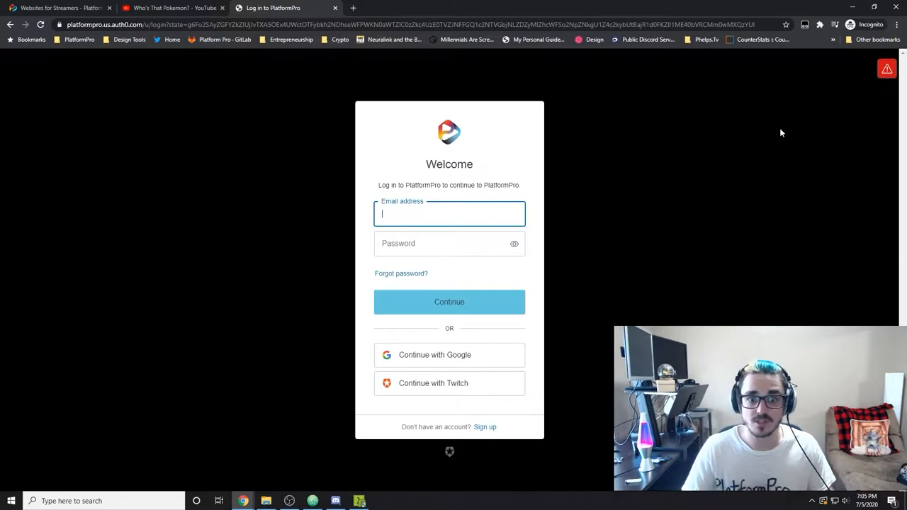
{"action": "mouse_move", "coordinate": [462, 202]}
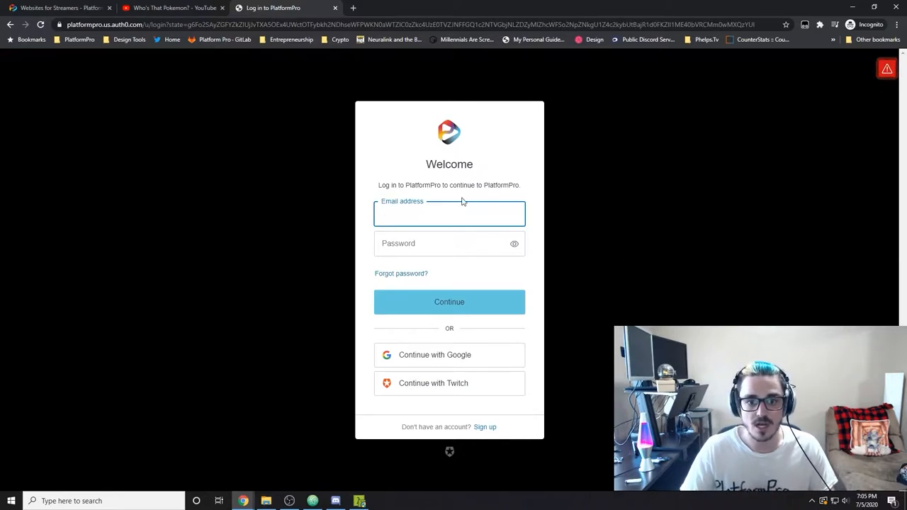
{"action": "mouse_move", "coordinate": [468, 388]}
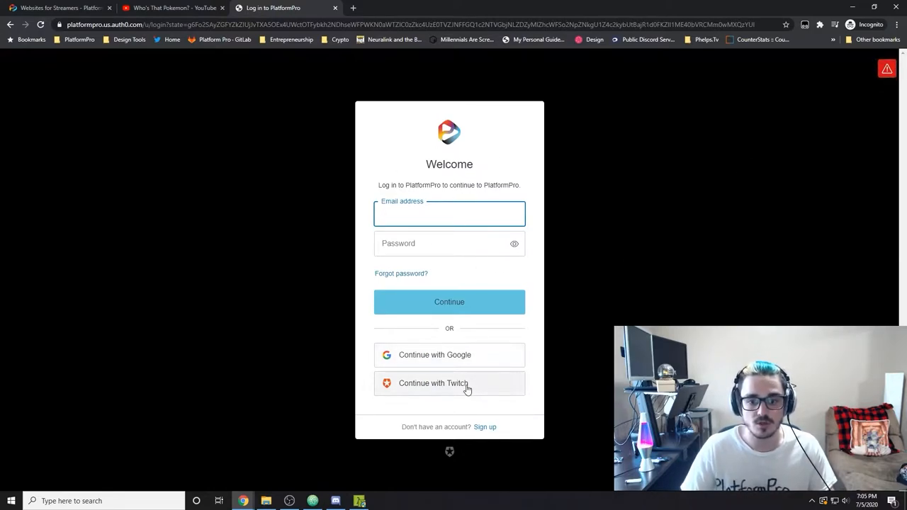
- Sign in with Twitch credentials to reach the PlatformPro dashboard
{"action": "left_click", "coordinate": [434, 383]}
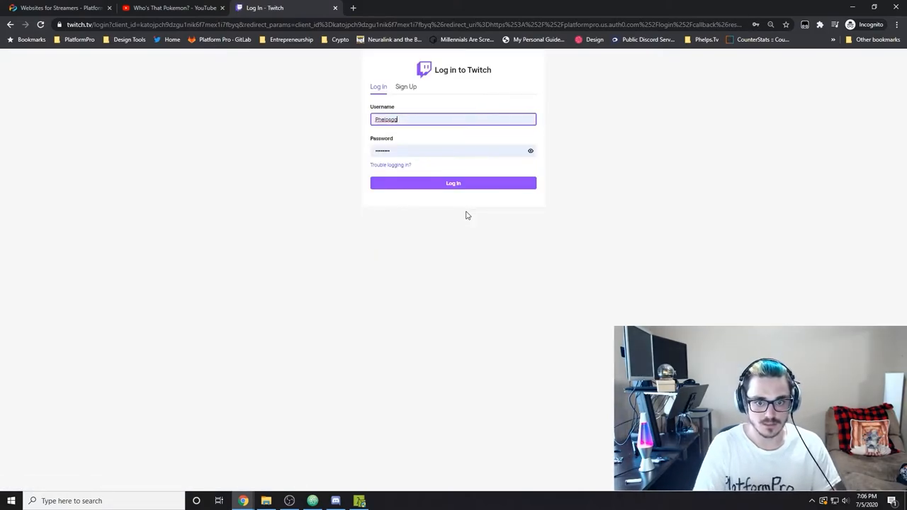
{"action": "left_click", "coordinate": [453, 183]}
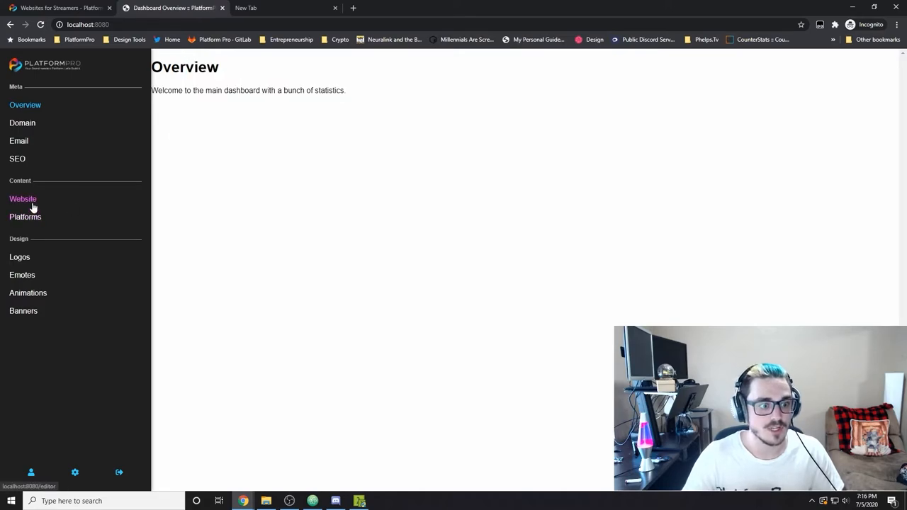
- In the website editor, set the page body background colour to #202020
{"action": "left_click", "coordinate": [23, 199]}
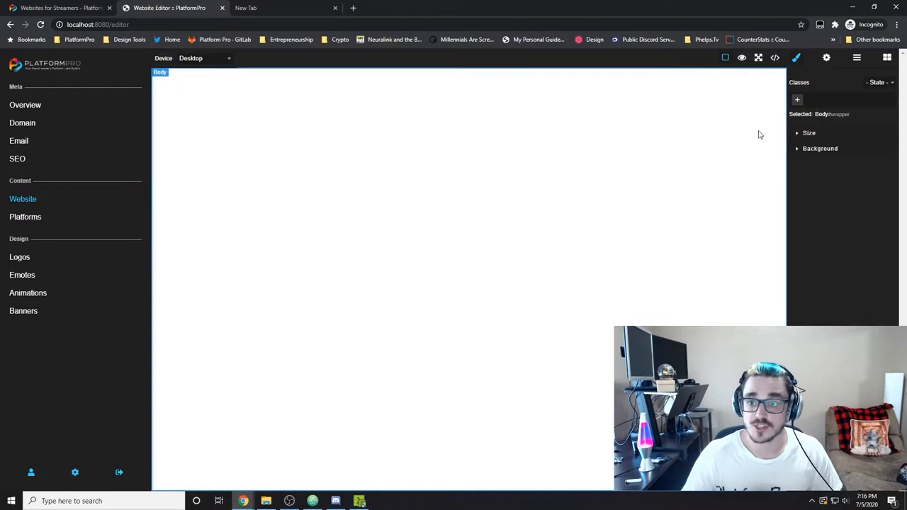
{"action": "left_click", "coordinate": [808, 134]}
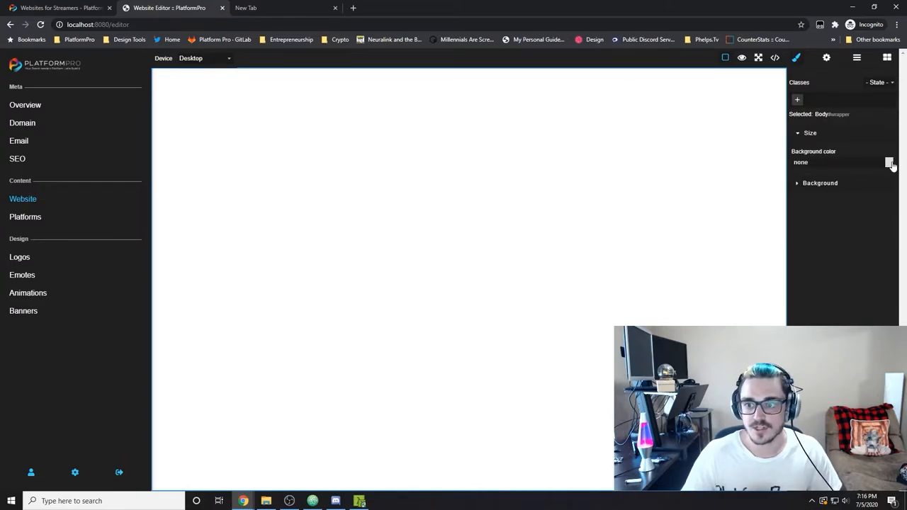
{"action": "left_click", "coordinate": [889, 161]}
{"action": "type", "text": "#202020"}
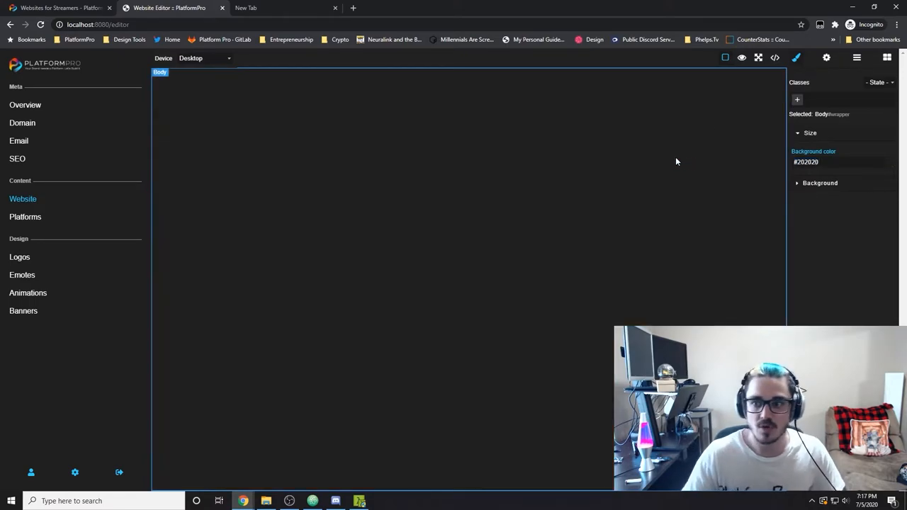
{"action": "left_click", "coordinate": [885, 56]}
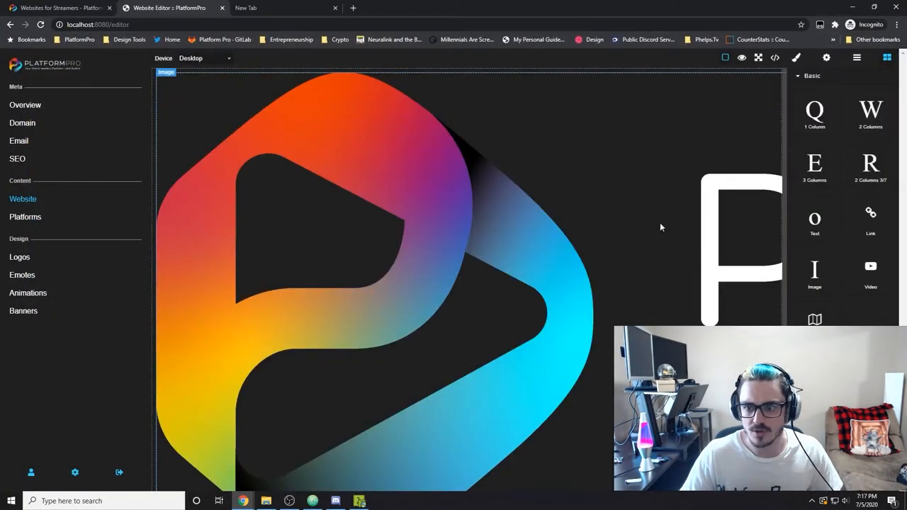
- Scale the logo image to 100 % width so it fits as a compact banner
{"action": "left_click", "coordinate": [795, 57]}
{"action": "type", "text": "100"}
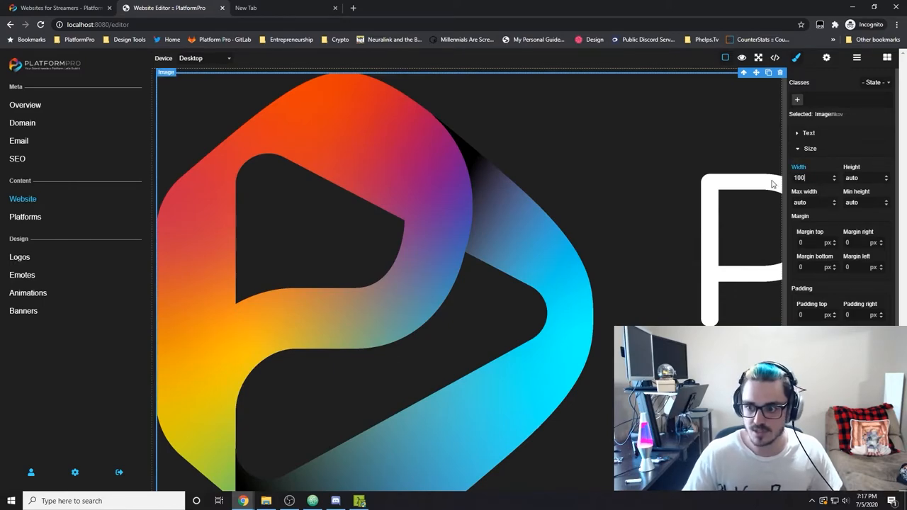
{"action": "left_click", "coordinate": [828, 179]}
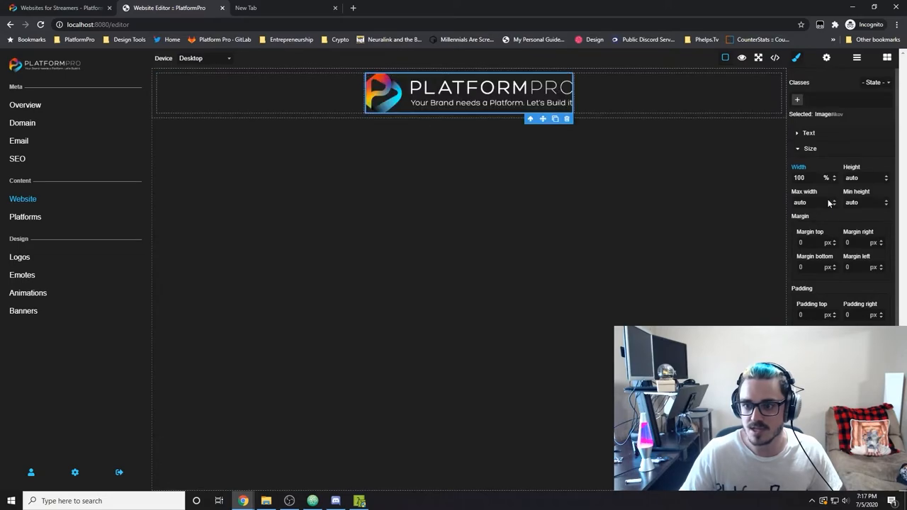
{"action": "left_click", "coordinate": [887, 56]}
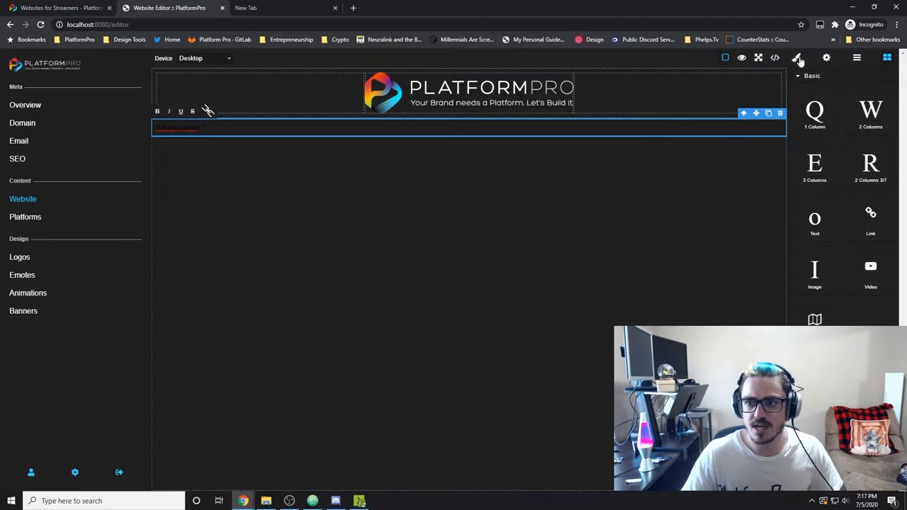
- Style the 'Whatup dawg!' text light blue at size 56 and centre it
{"action": "left_click", "coordinate": [796, 57]}
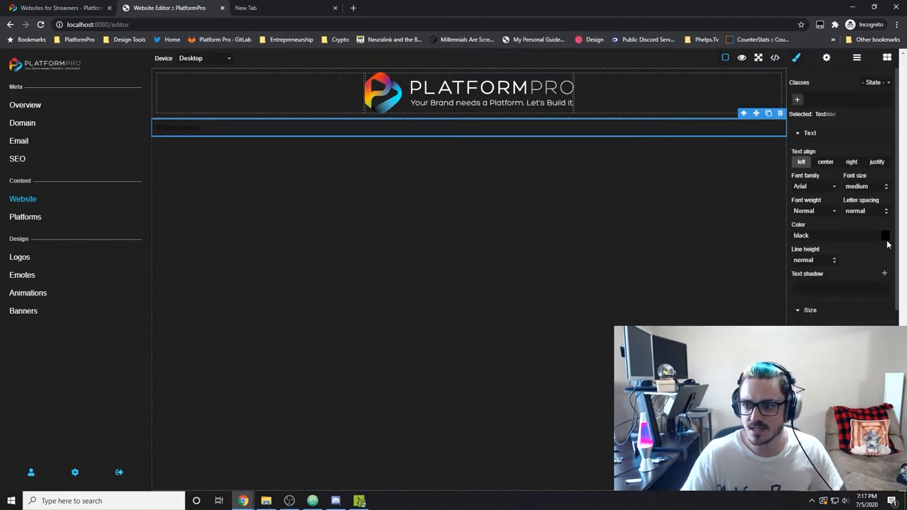
{"action": "left_click", "coordinate": [884, 235]}
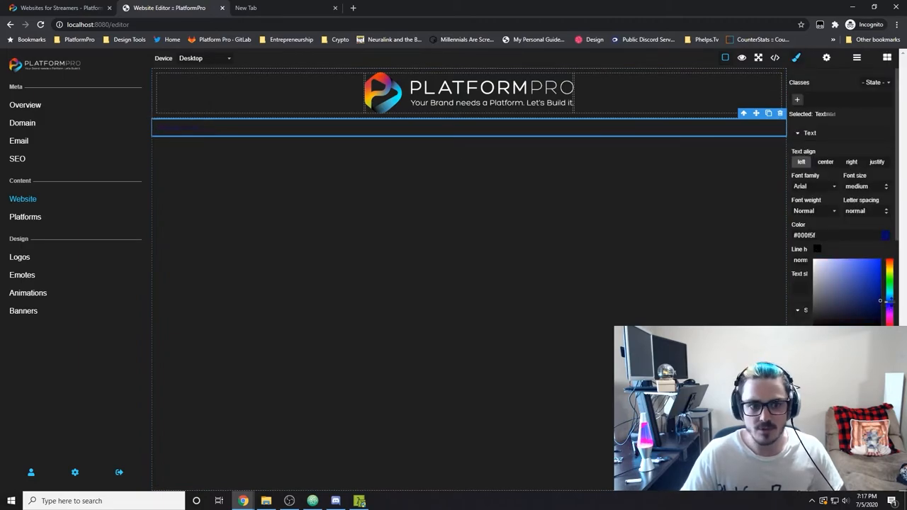
{"action": "left_click", "coordinate": [873, 272]}
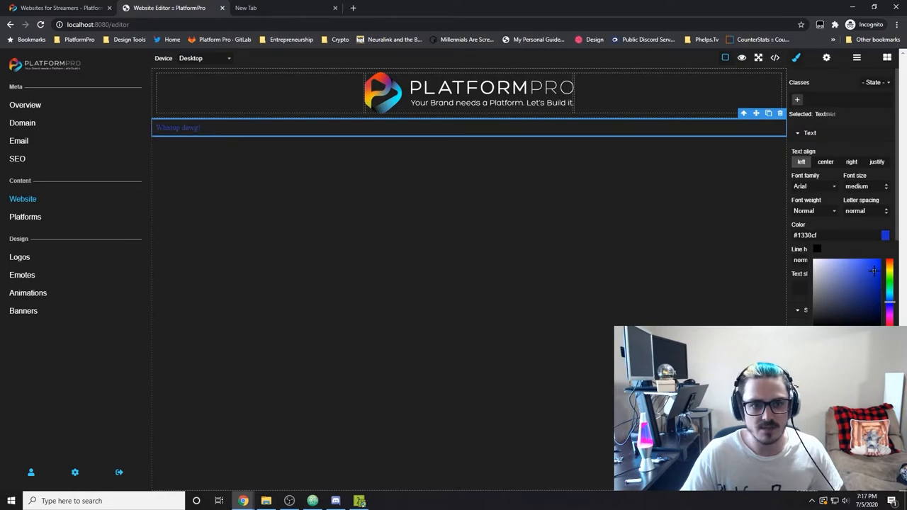
{"action": "left_click", "coordinate": [844, 281]}
{"action": "type", "text": "96"}
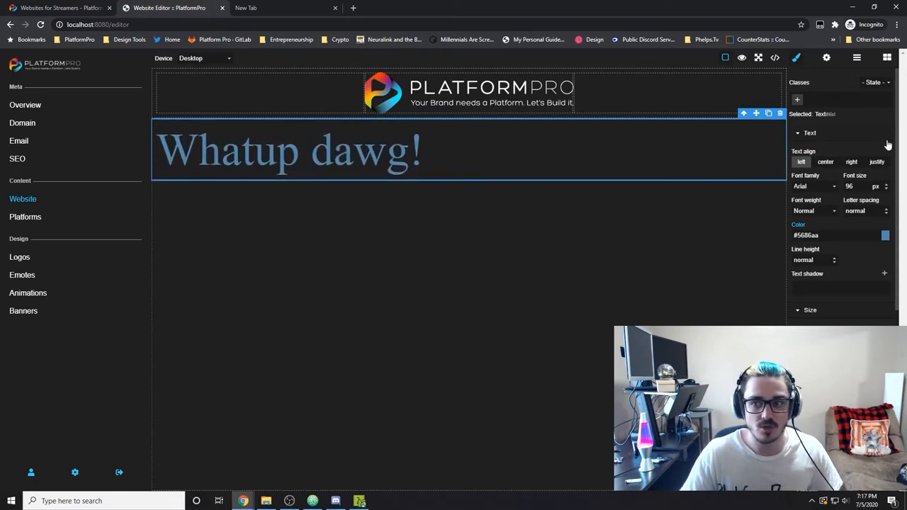
{"action": "left_click", "coordinate": [824, 162]}
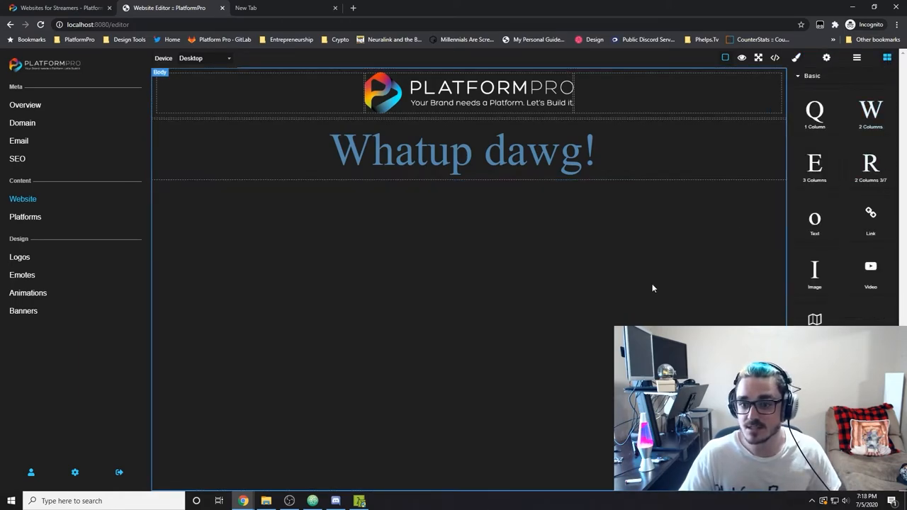
- Add a YouTube video block with ID XyNlqQld-nk and Autoplay enabled
{"action": "left_click", "coordinate": [870, 272]}
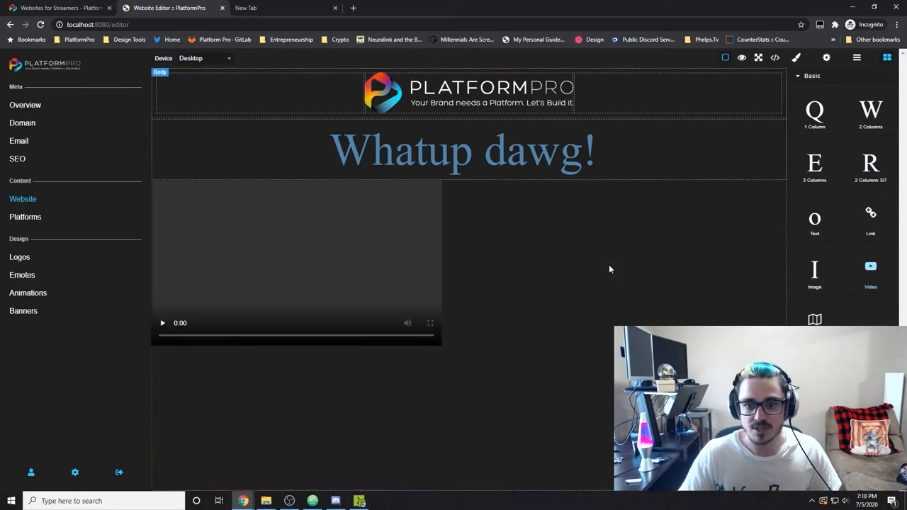
{"action": "left_click", "coordinate": [296, 255]}
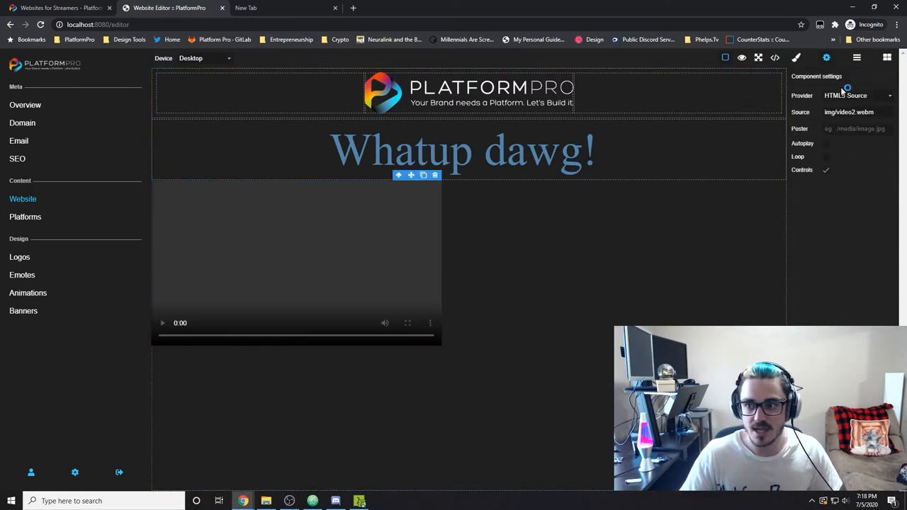
{"action": "left_click", "coordinate": [858, 96]}
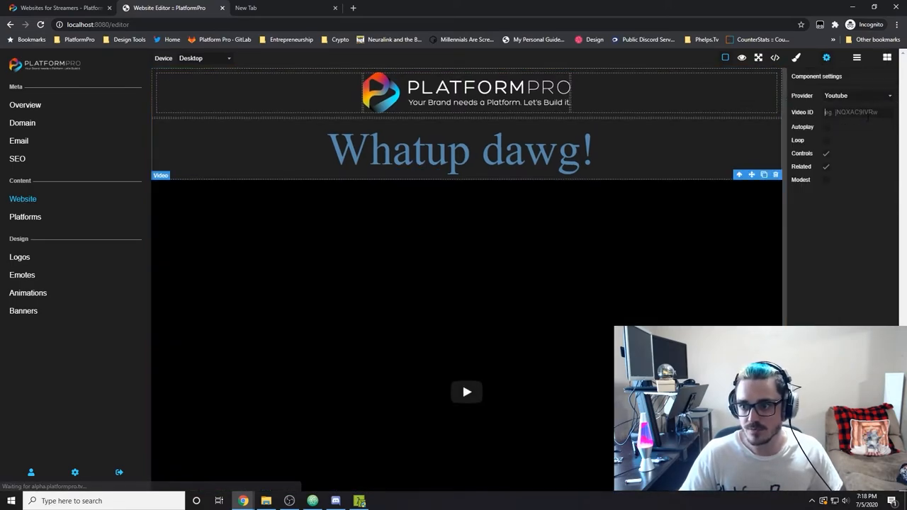
{"action": "type", "text": "XyNlqQld-nk"}
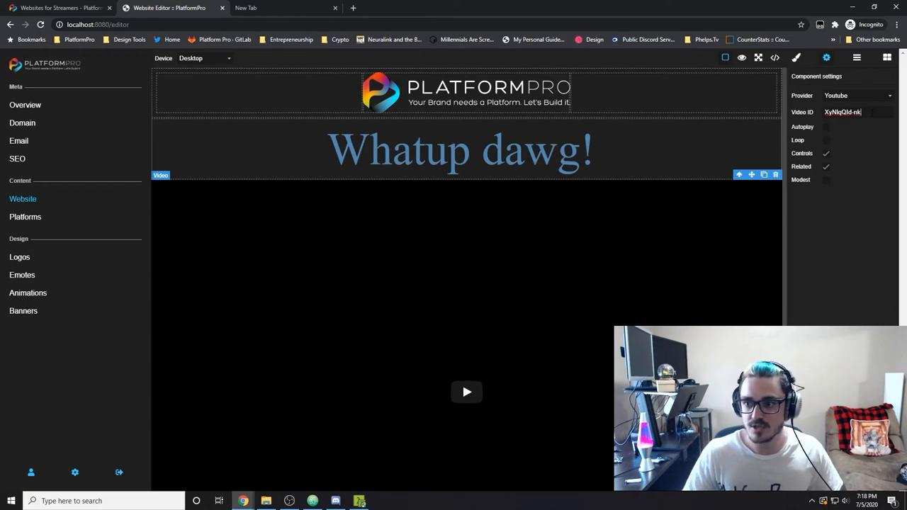
{"action": "left_click", "coordinate": [826, 127]}
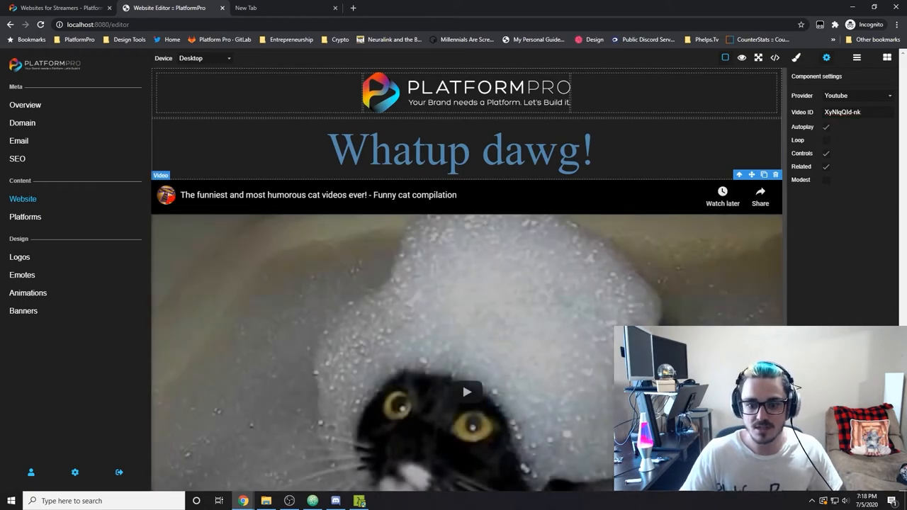